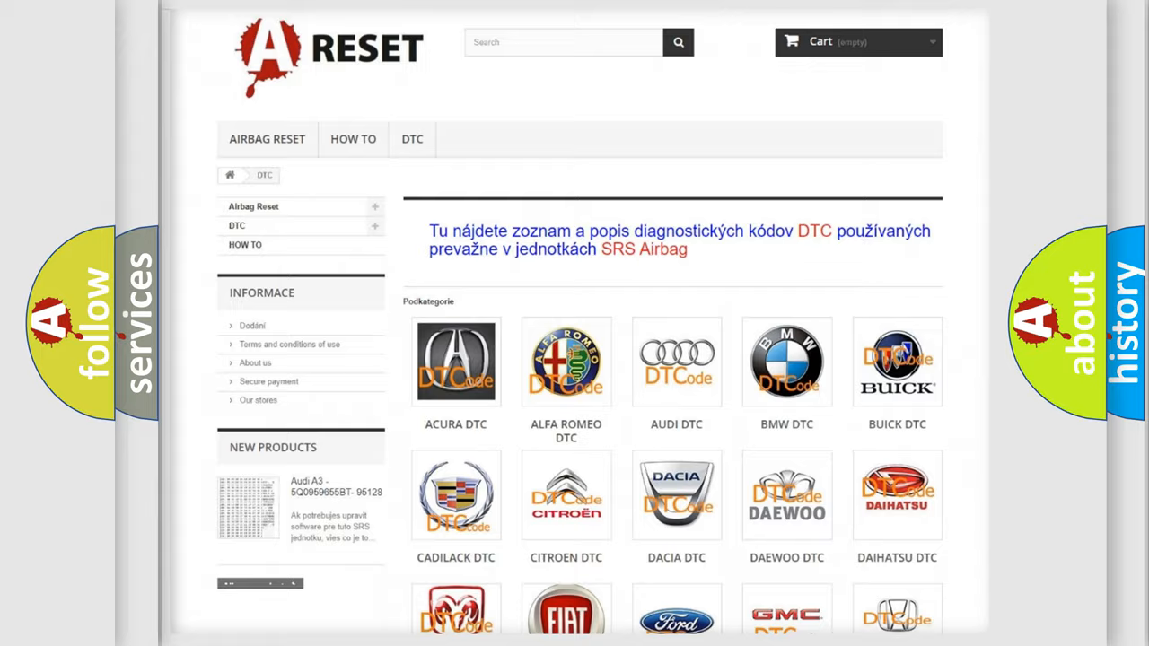
scroll("down", 3)
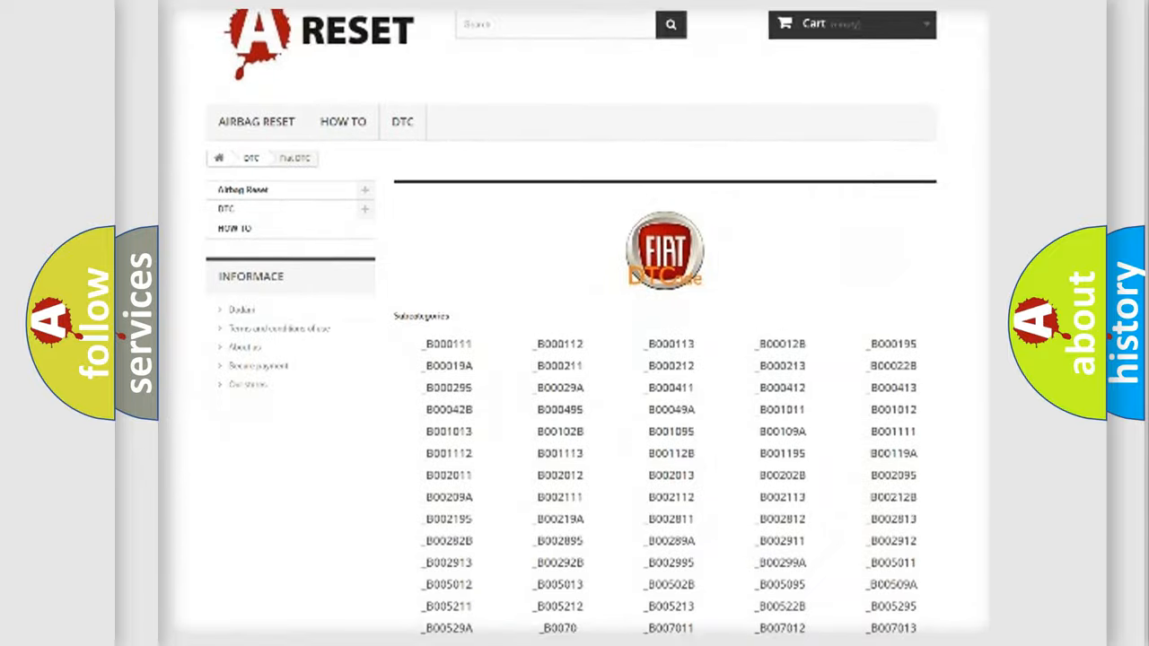
scroll("down", 3)
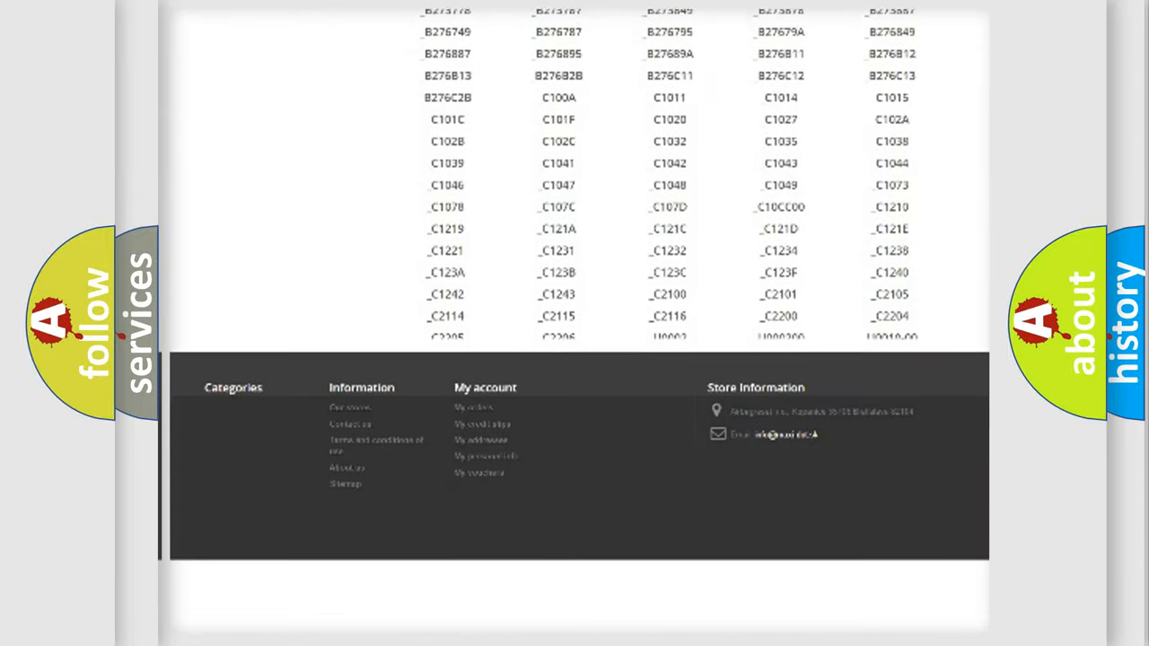
scroll("down", 3)
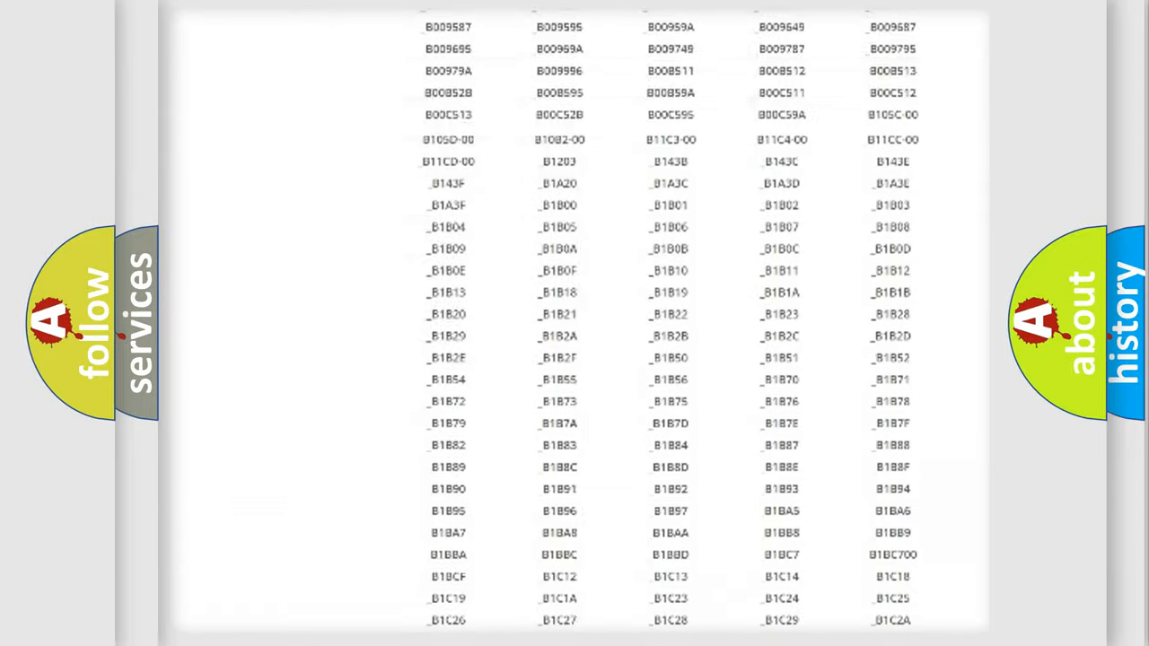